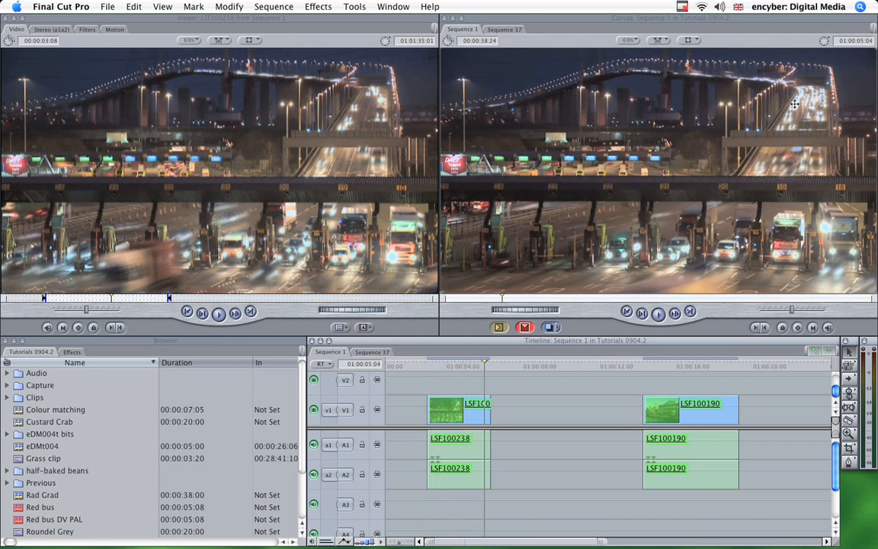
mouse_move(452, 130)
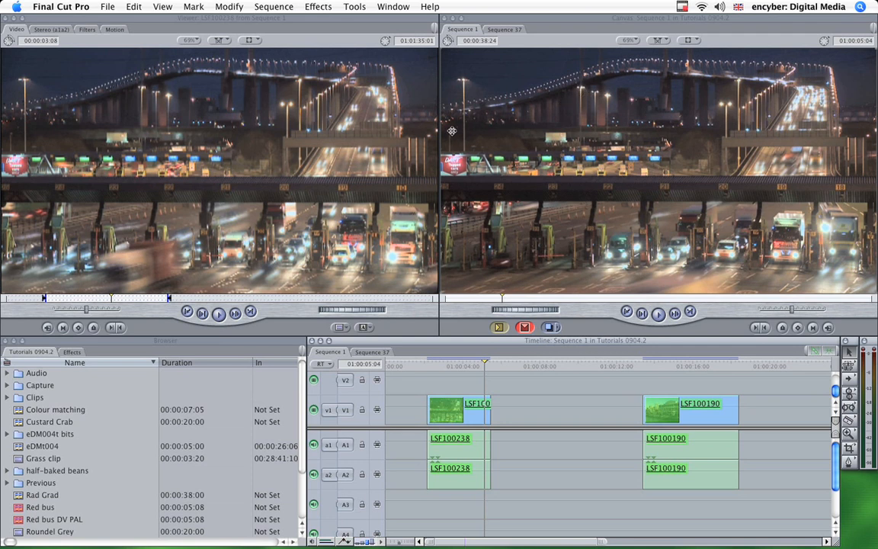
mouse_move(499, 237)
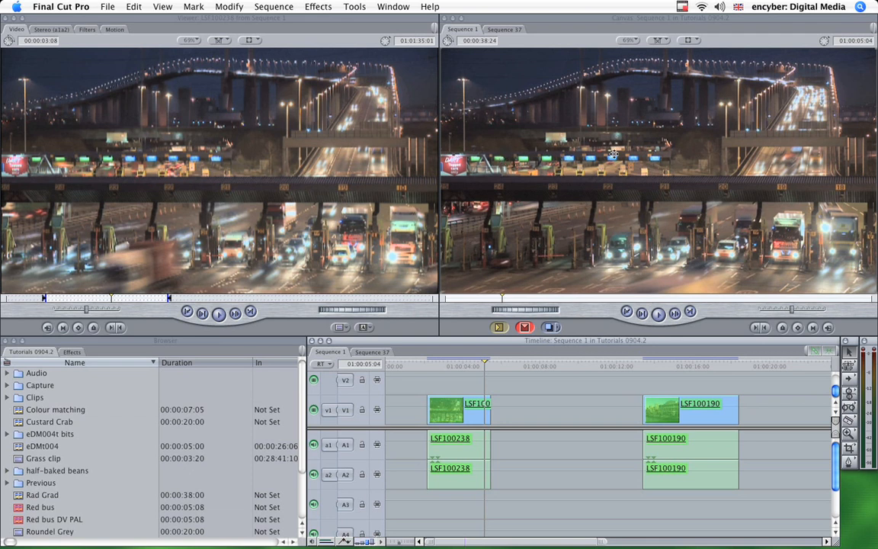
mouse_move(841, 223)
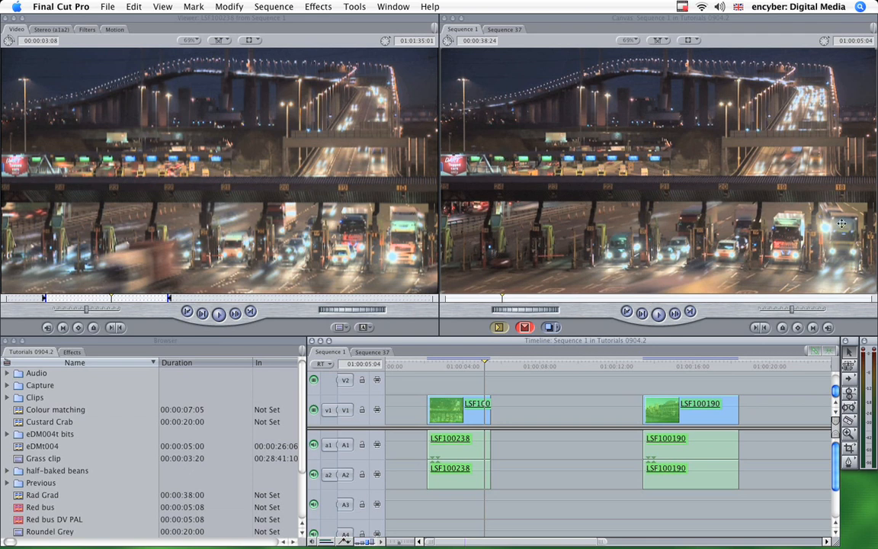
mouse_move(459, 371)
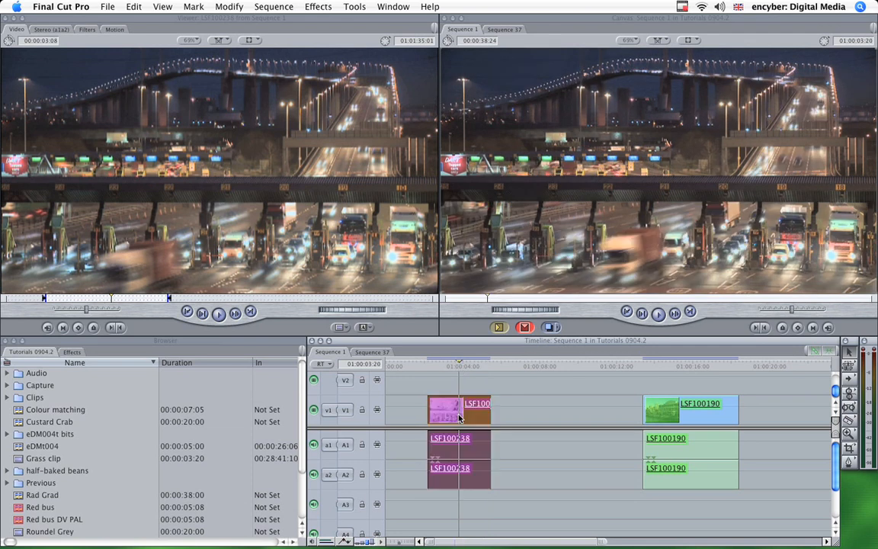
Apply the Color Corrector 3-way filter to the first LSF100238 bridge toll clip
click(317, 6)
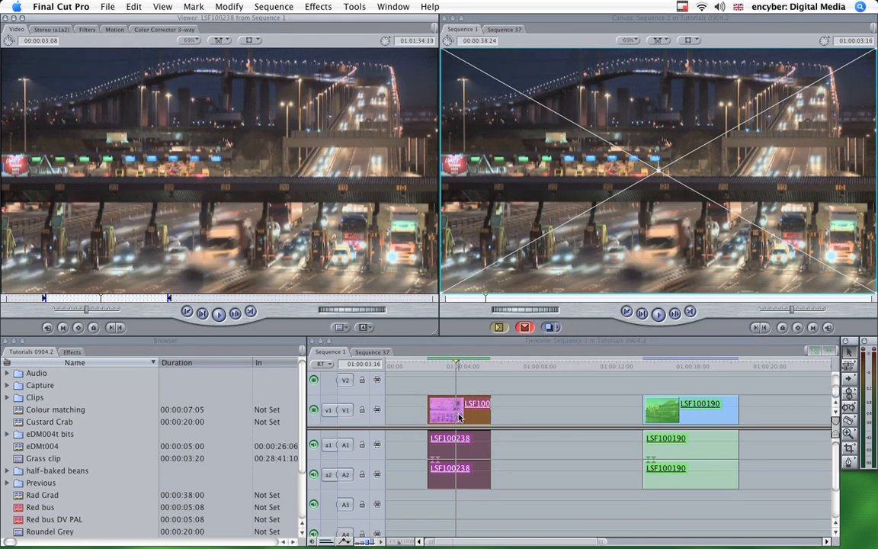
mouse_move(225, 194)
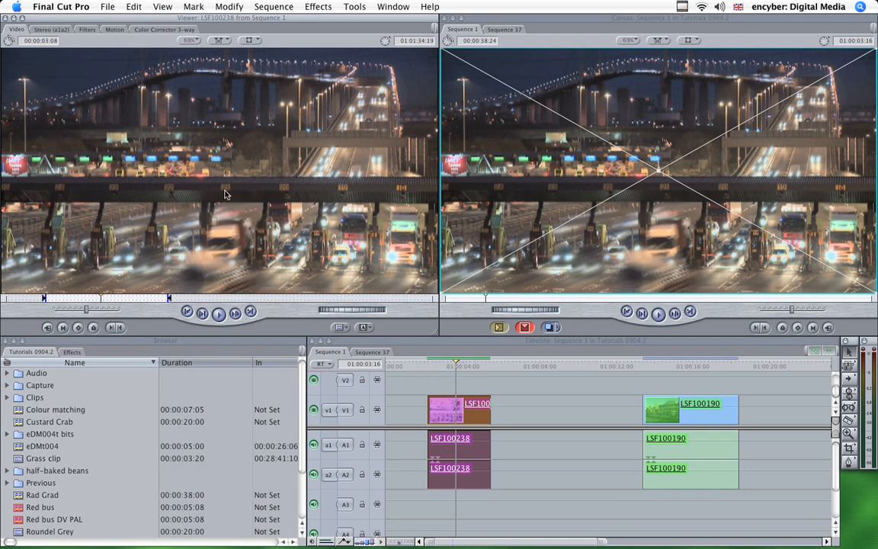
Trial Whites brightness and Sat low/high in the 3-way corrector, returning both to neutral
click(164, 29)
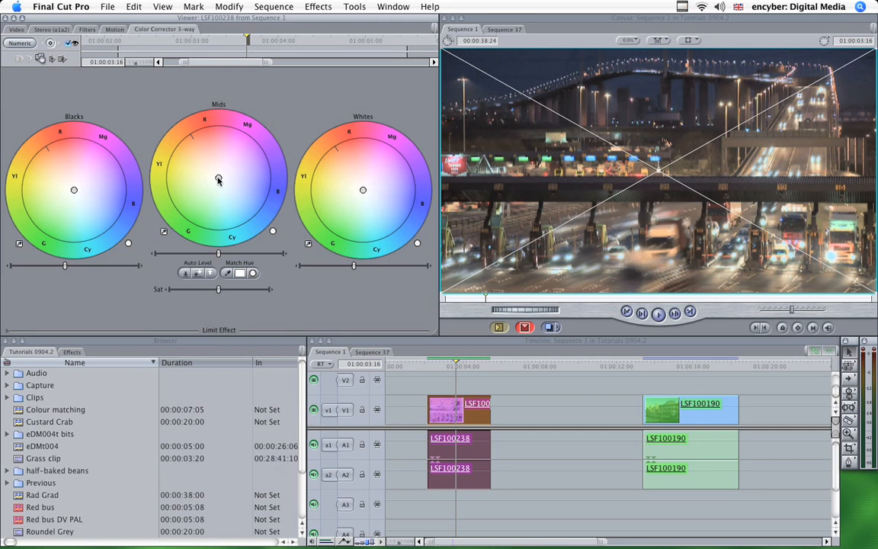
mouse_move(131, 251)
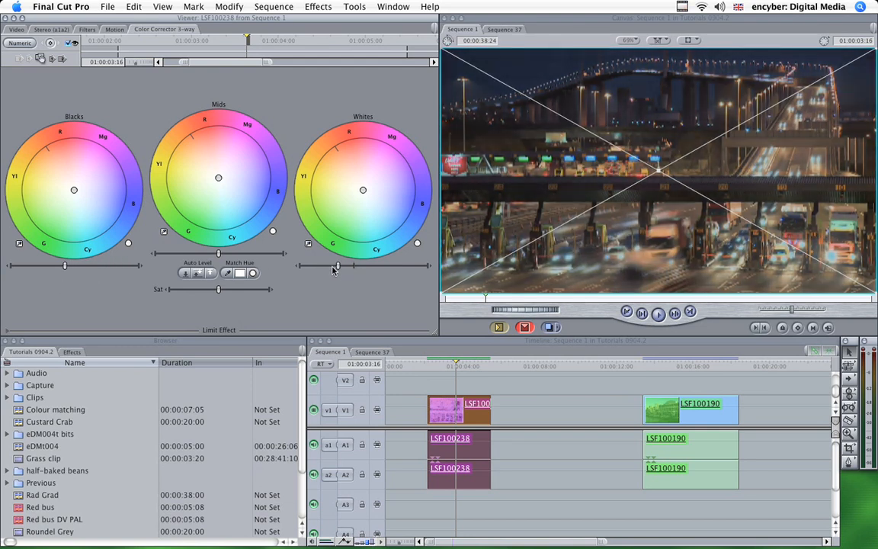
drag(335, 266, 412, 265)
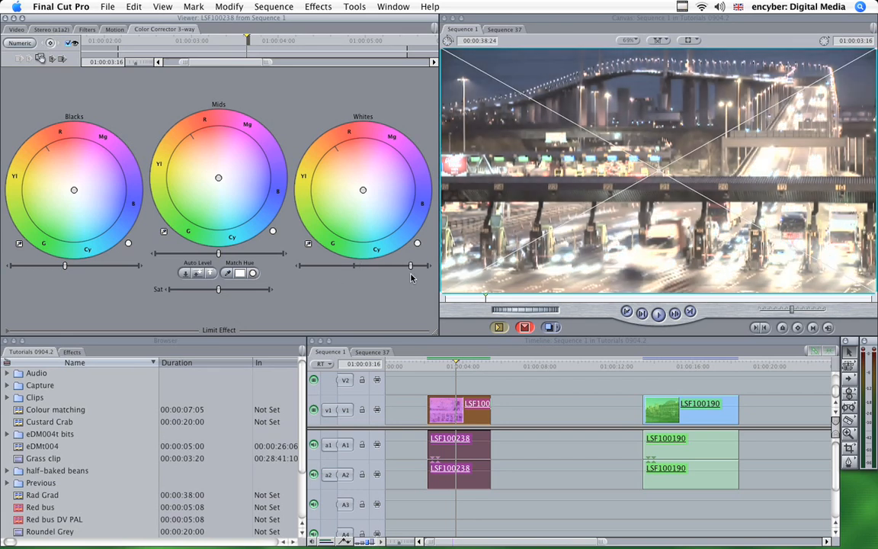
drag(411, 265, 381, 265)
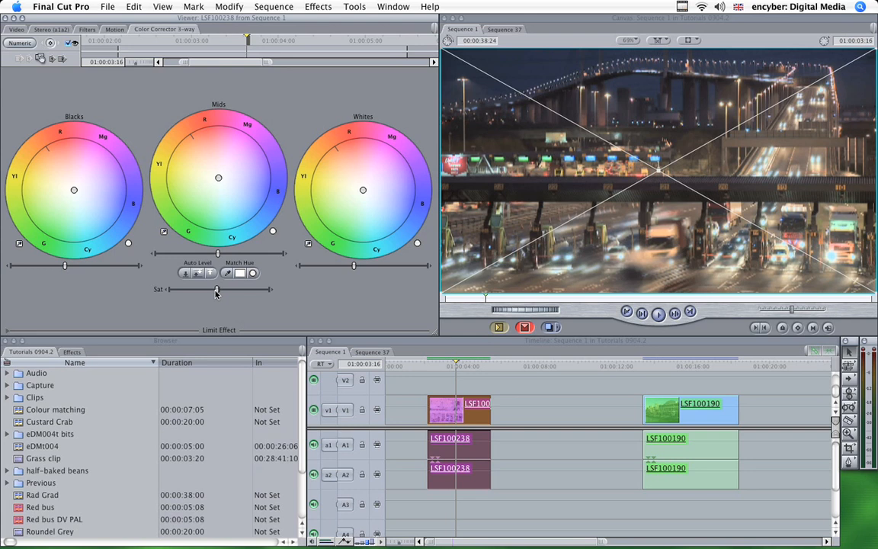
drag(216, 289, 171, 289)
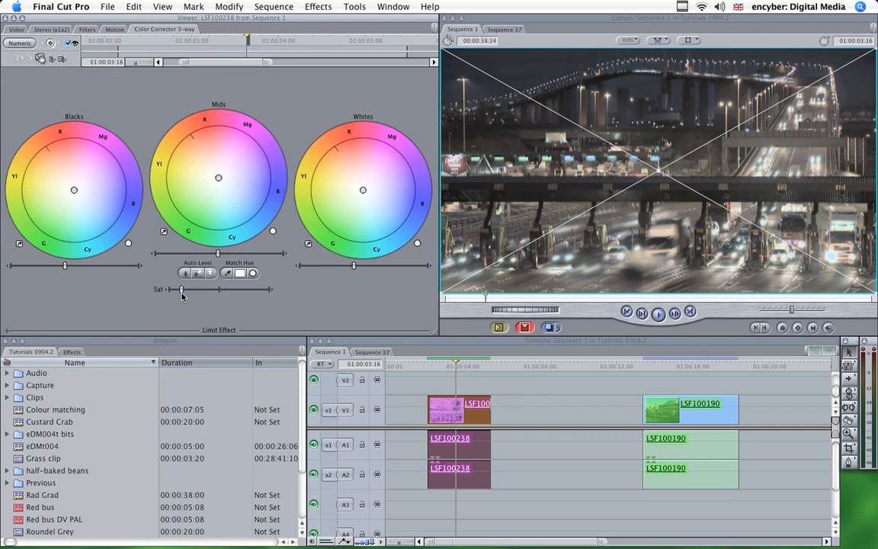
drag(180, 289, 268, 289)
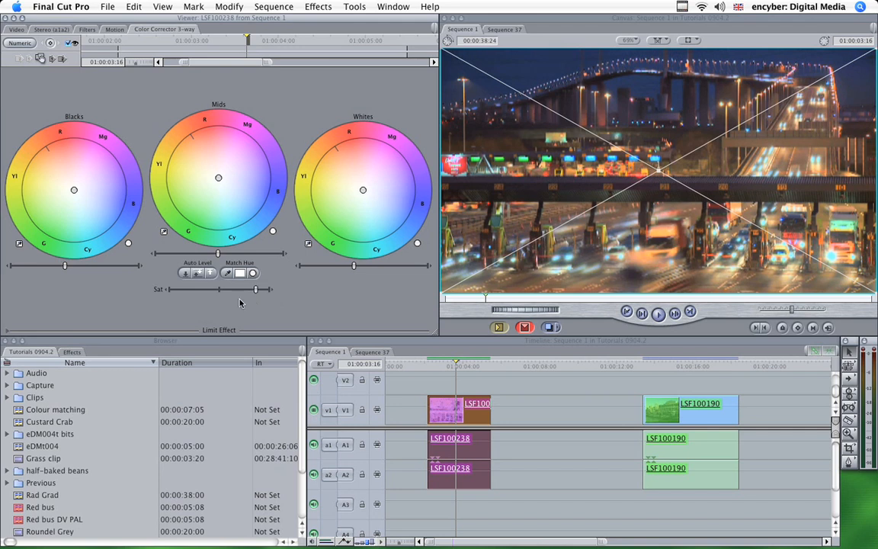
drag(255, 289, 193, 289)
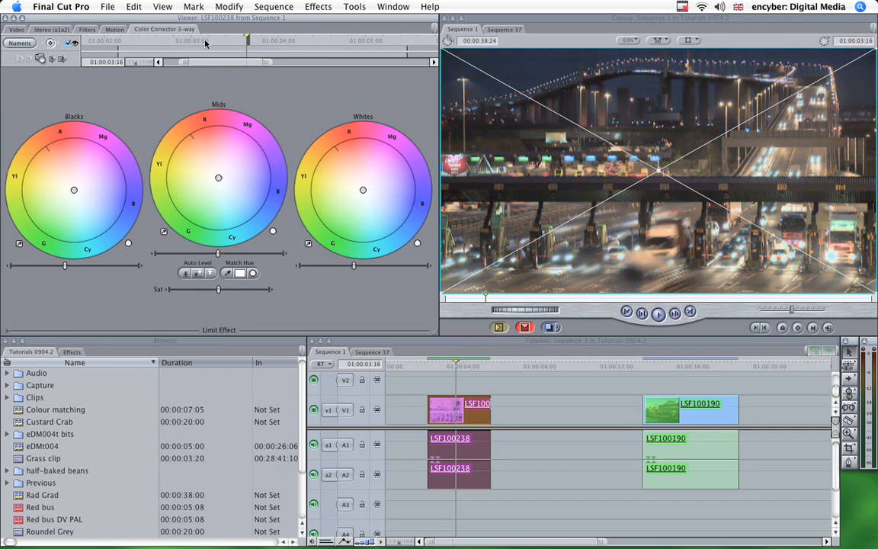
Inspect the clip's Filters list, then return to the colour corrector's Visual controls
click(86, 29)
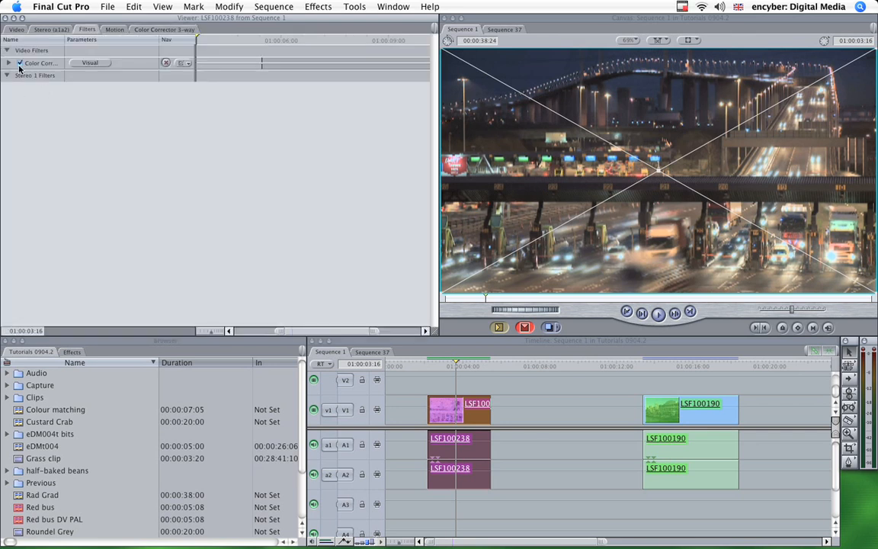
click(8, 62)
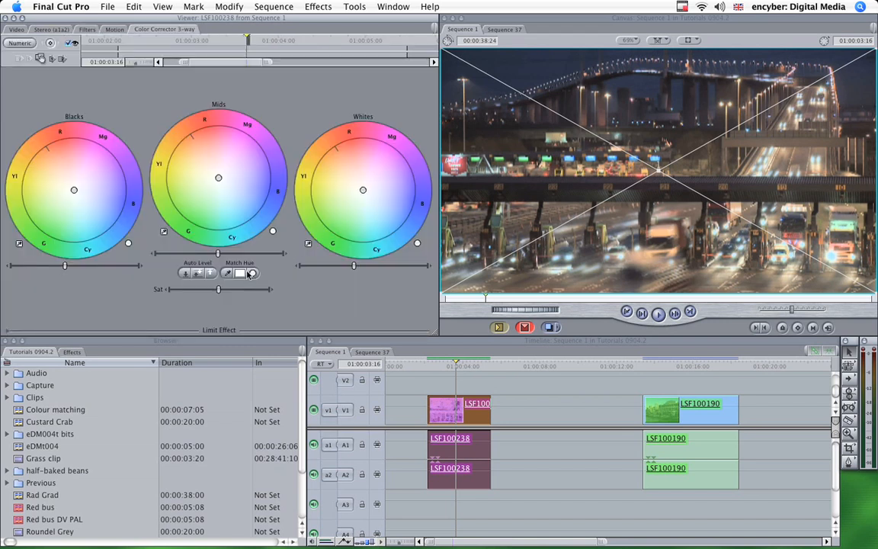
mouse_move(281, 207)
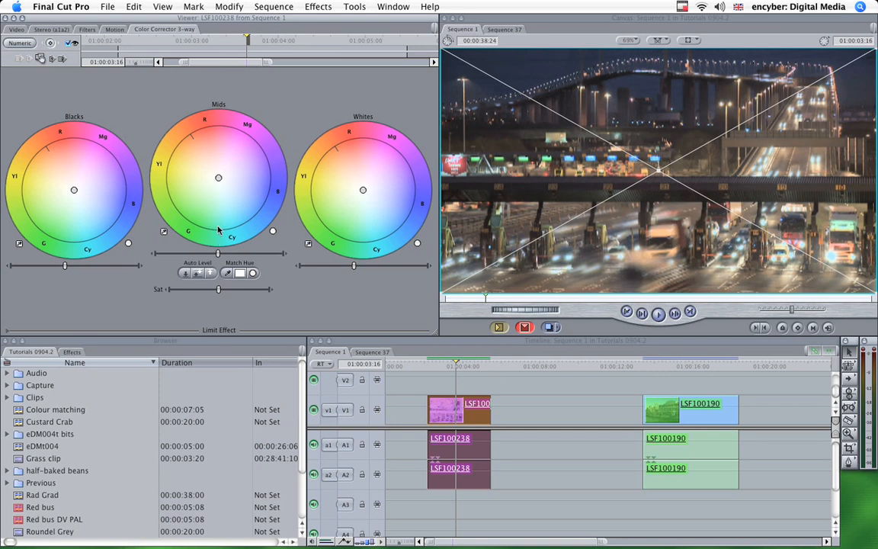
mouse_move(274, 285)
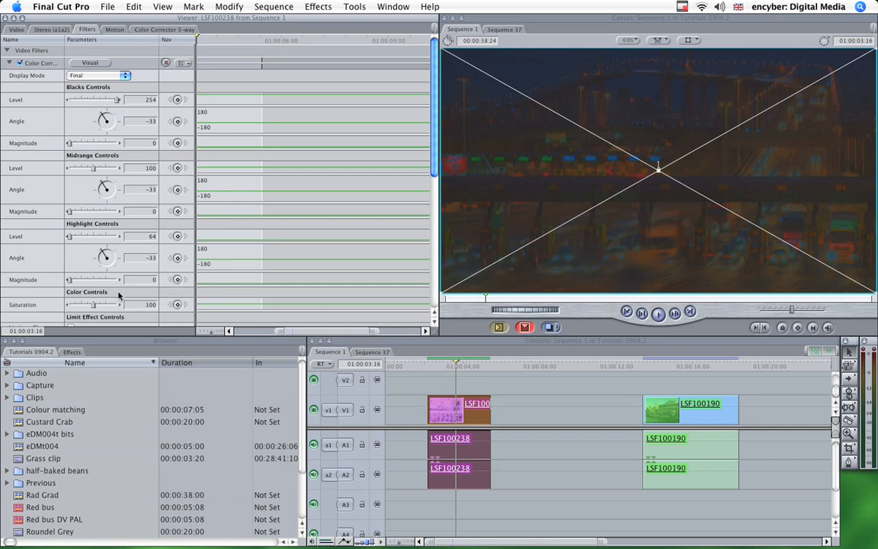
mouse_move(72, 231)
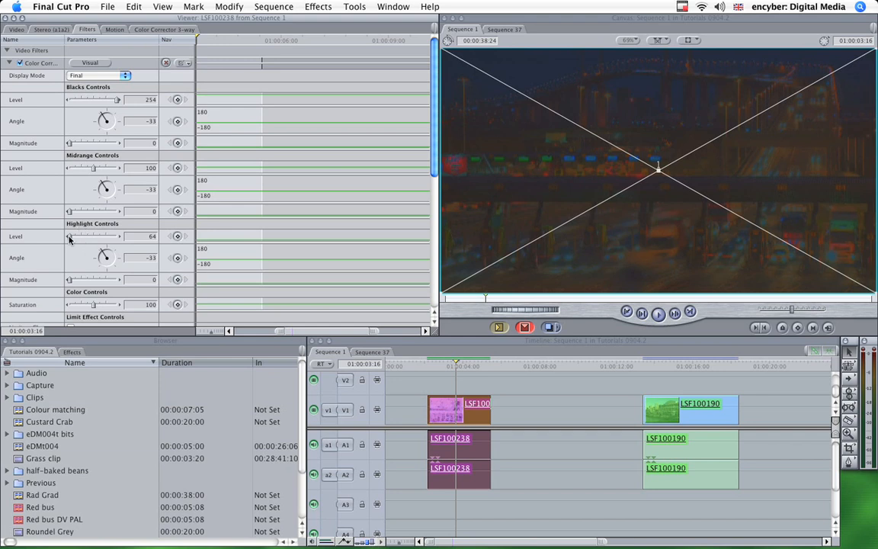
mouse_move(93, 241)
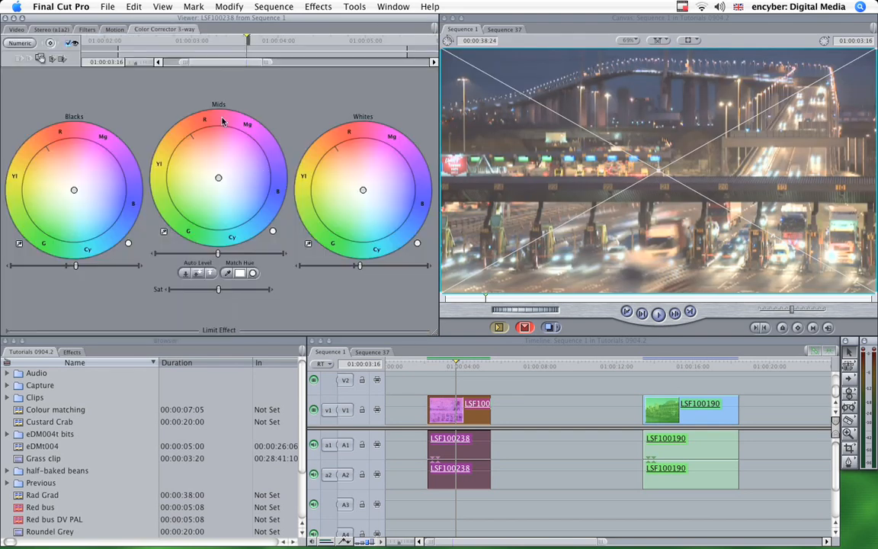
mouse_move(358, 270)
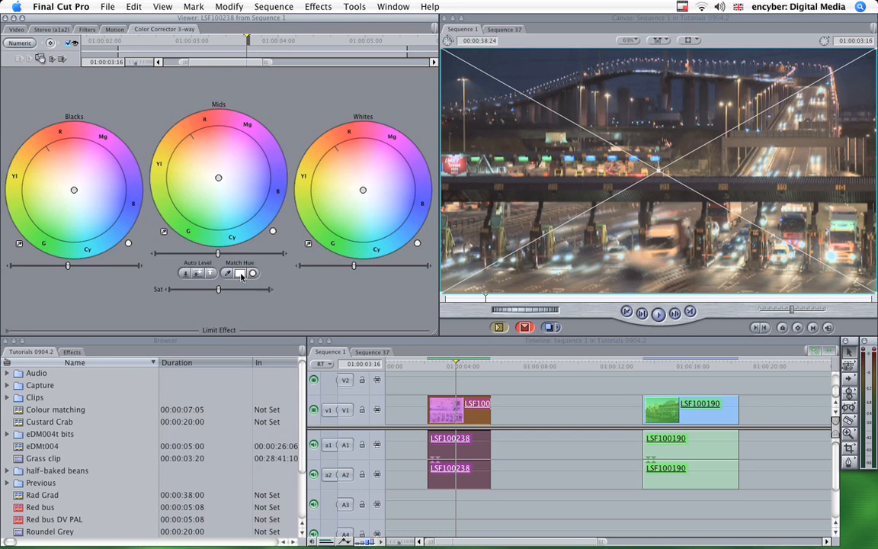
mouse_move(241, 273)
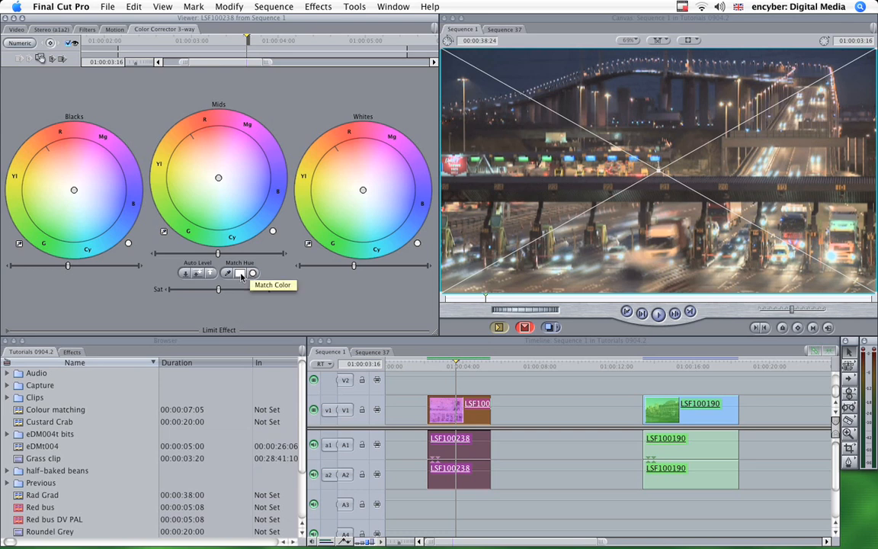
mouse_move(294, 286)
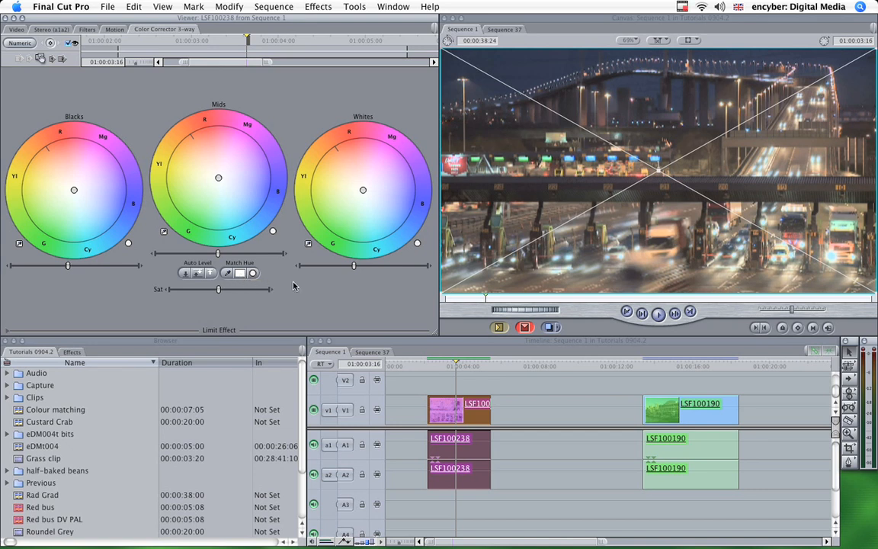
mouse_move(287, 305)
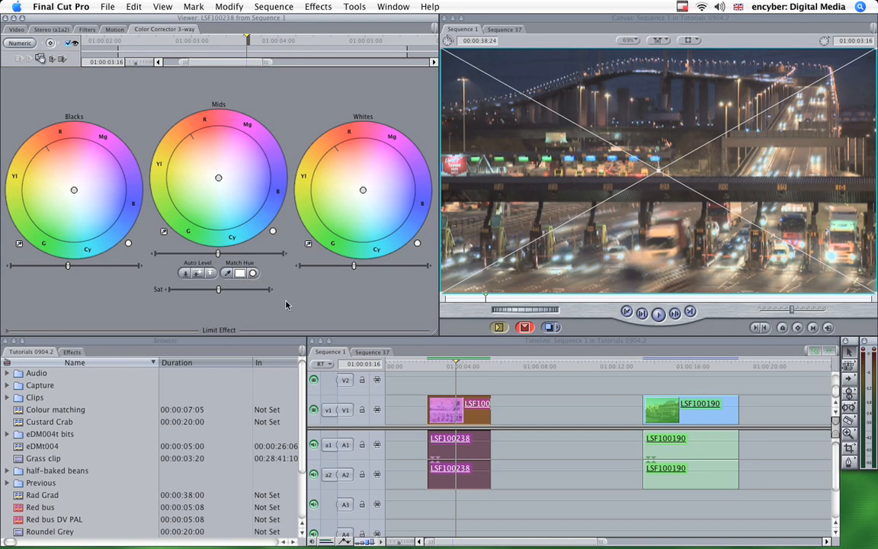
mouse_move(316, 291)
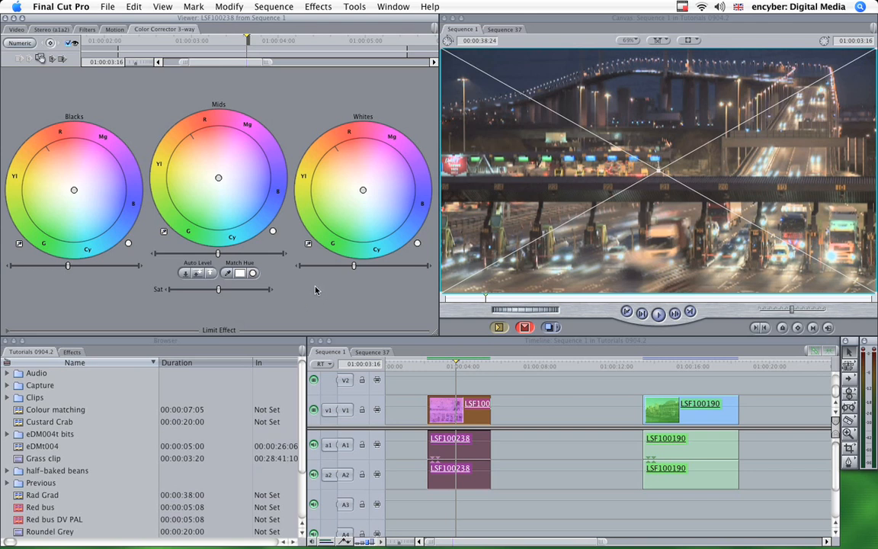
mouse_move(263, 286)
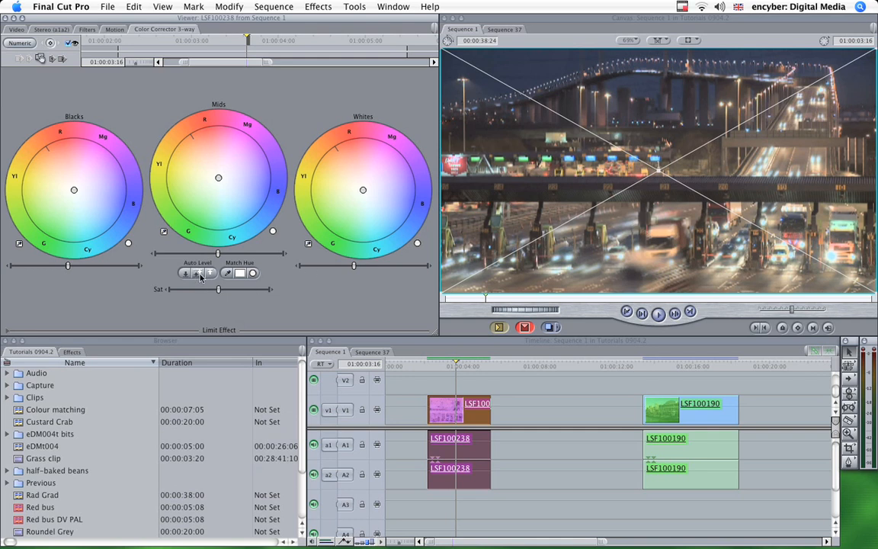
mouse_move(197, 273)
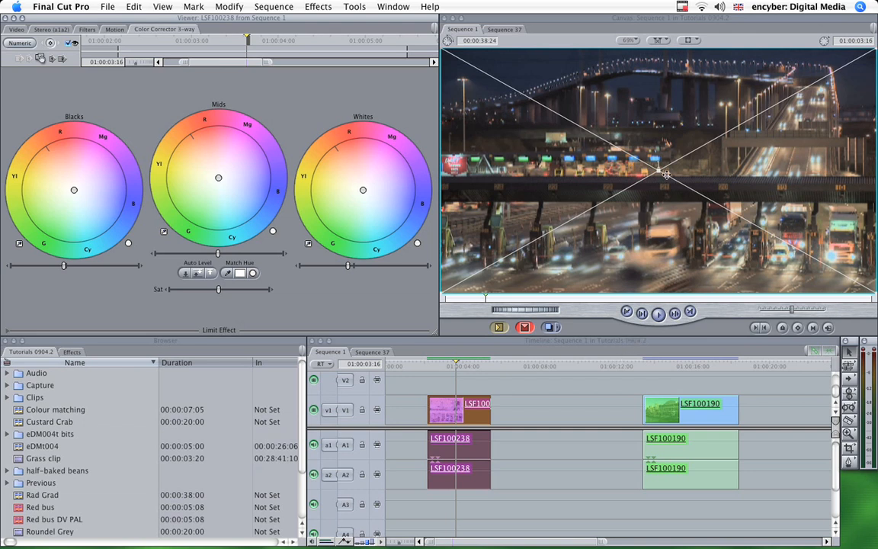
mouse_move(371, 319)
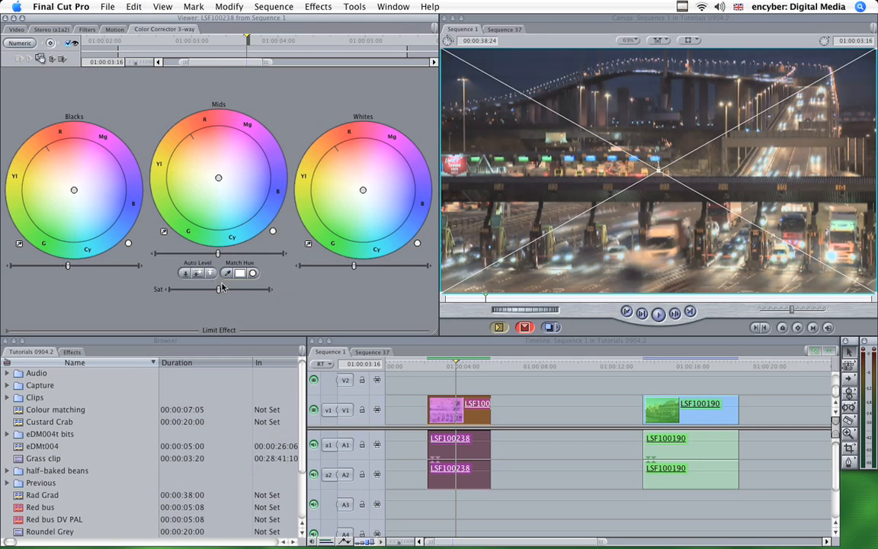
mouse_move(211, 275)
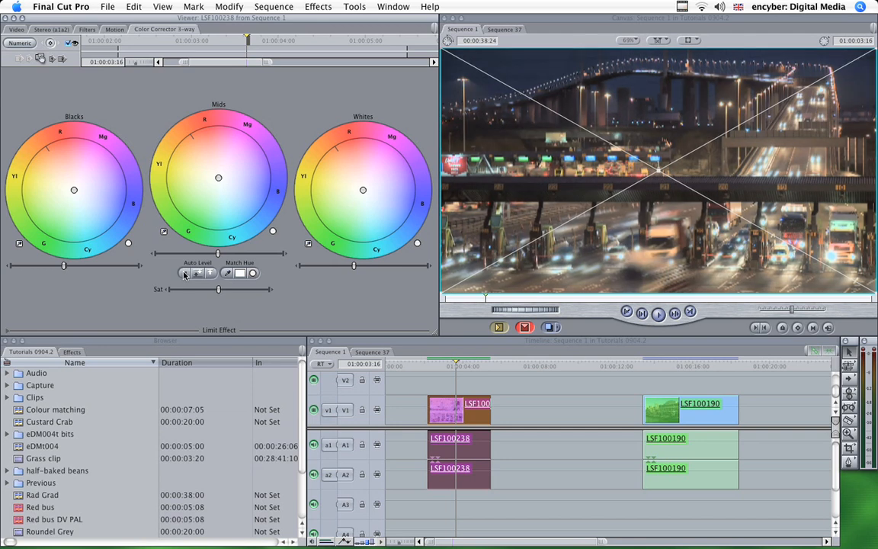
mouse_move(183, 273)
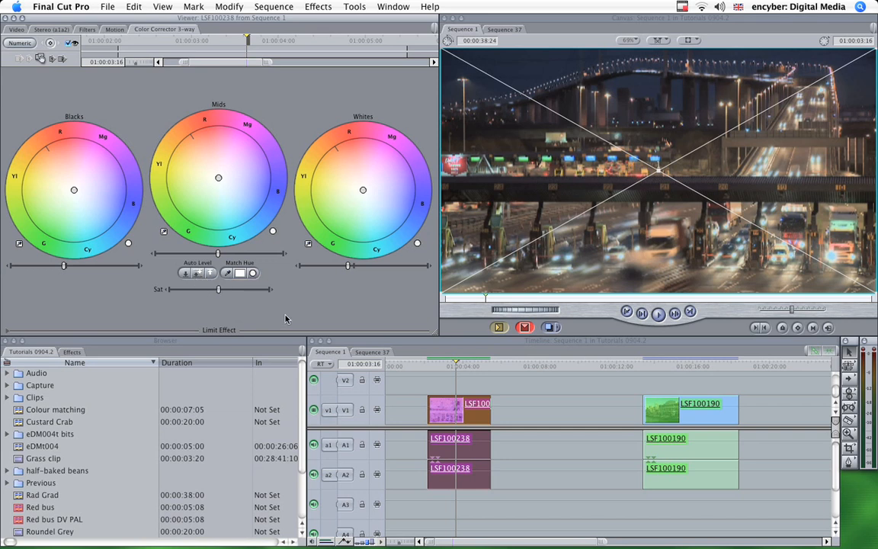
mouse_move(349, 270)
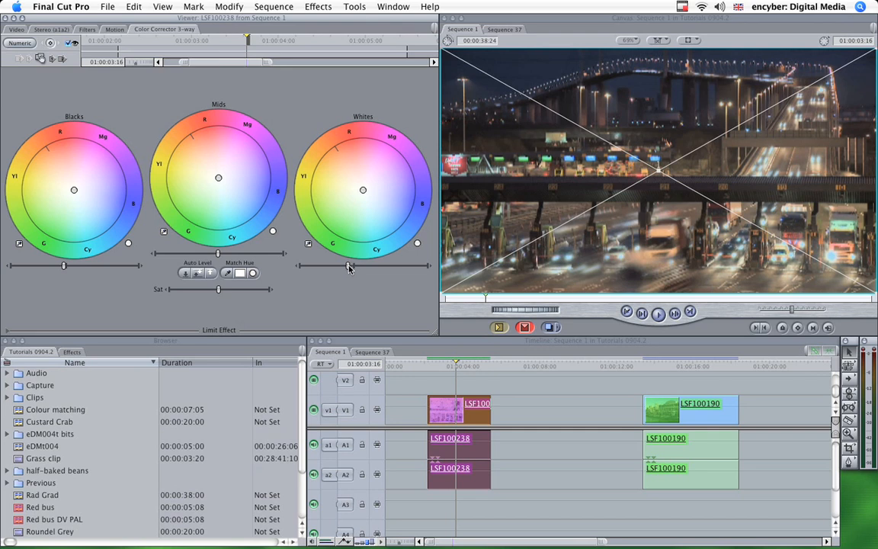
mouse_move(256, 286)
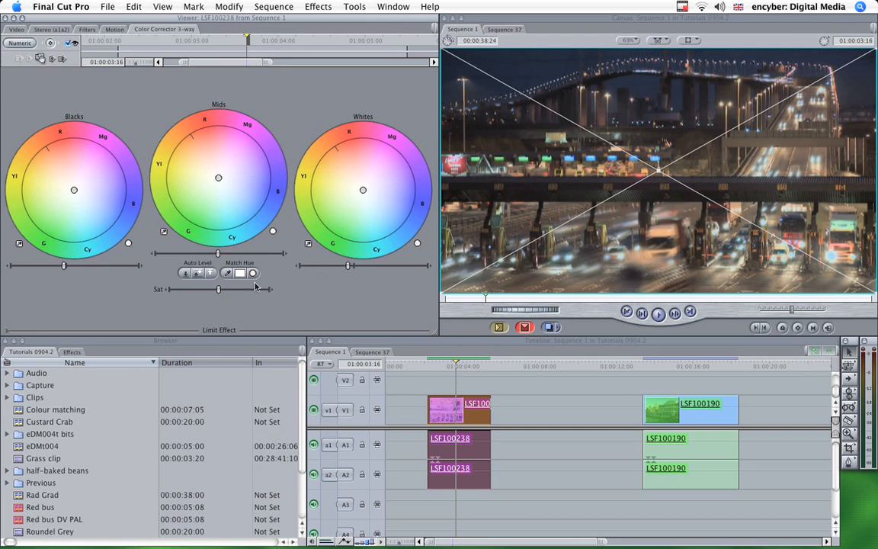
Duplicate the LSF100238 clip after the original and load the copy's colour correction controls
right_click(446, 410)
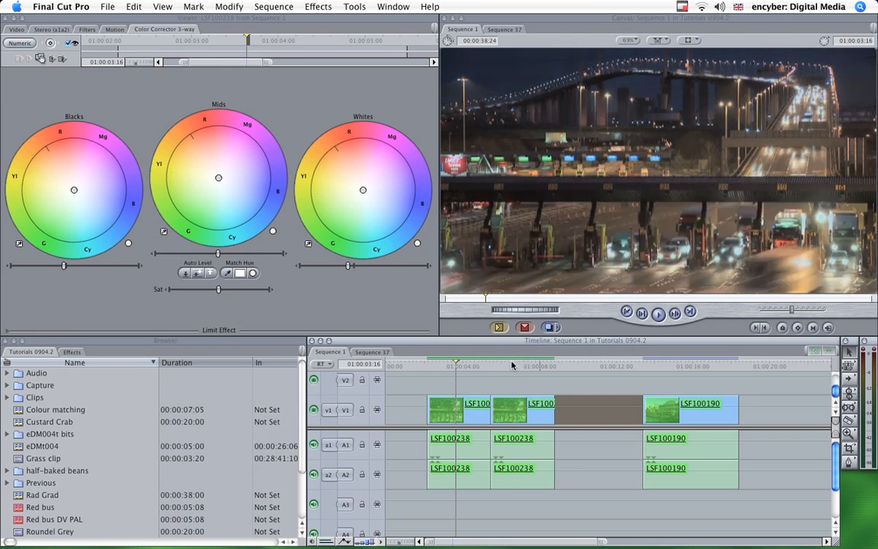
click(482, 366)
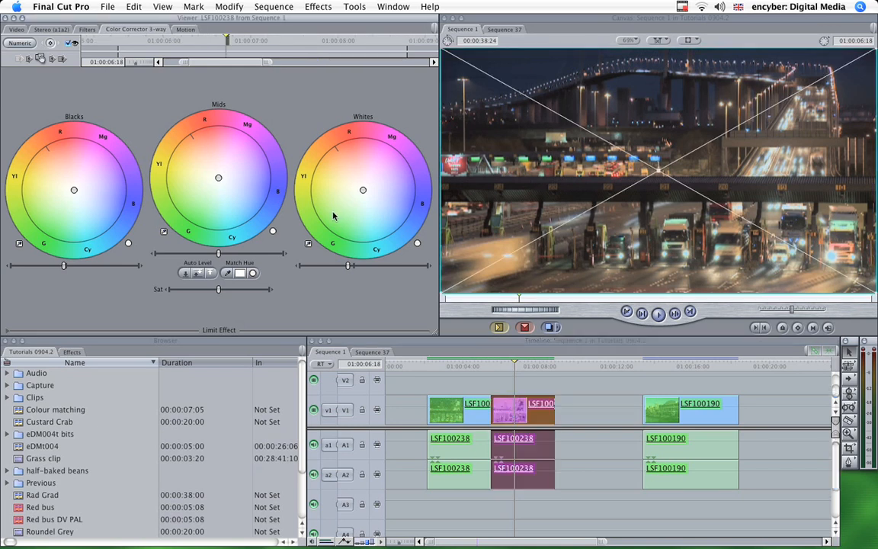
mouse_move(220, 296)
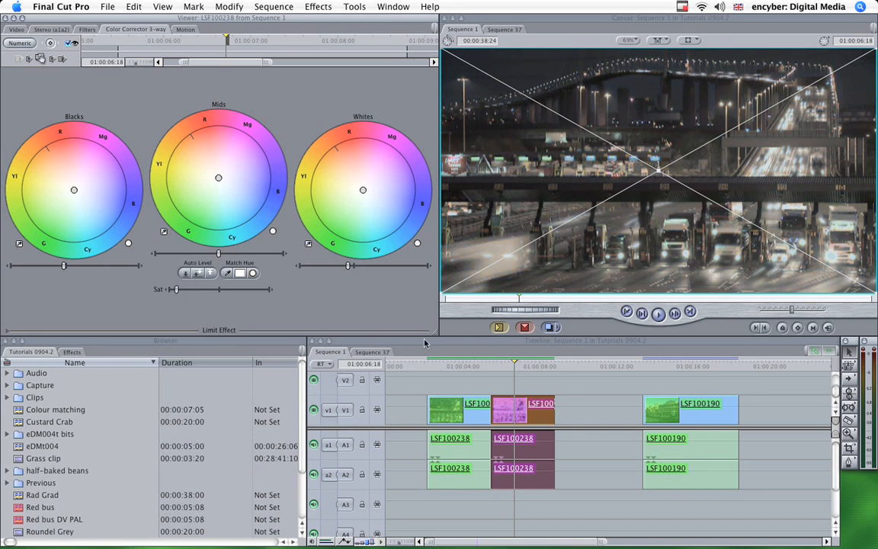
Drag Sat fully left, raise Whites and lower Blacks for a high-contrast black-and-white copy
drag(175, 289, 168, 289)
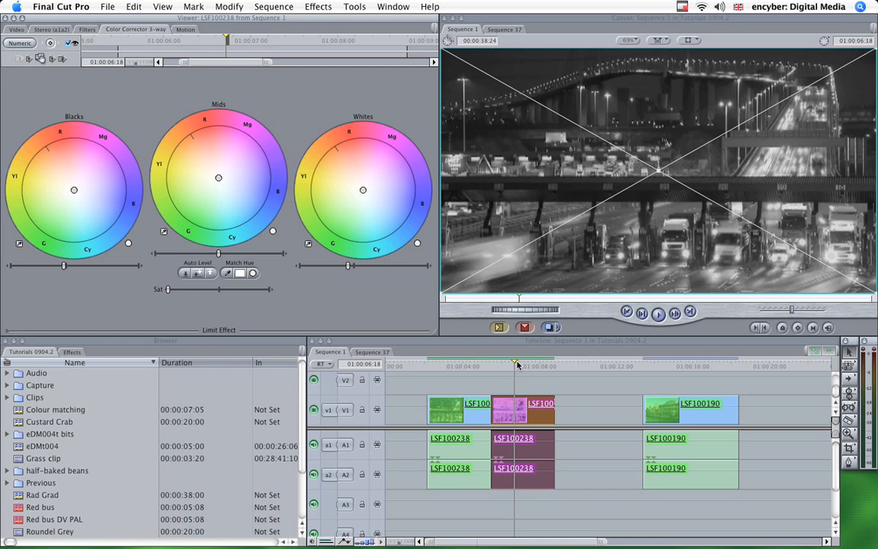
mouse_move(349, 268)
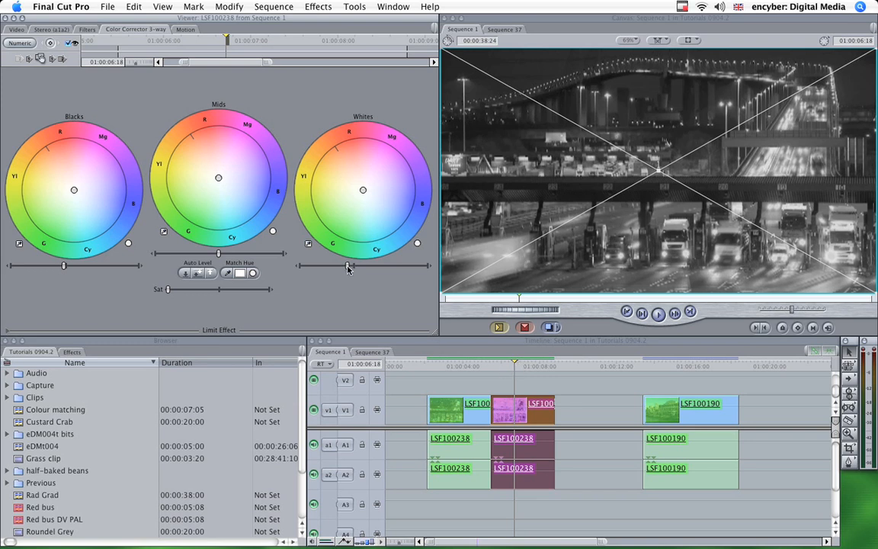
drag(349, 265, 375, 265)
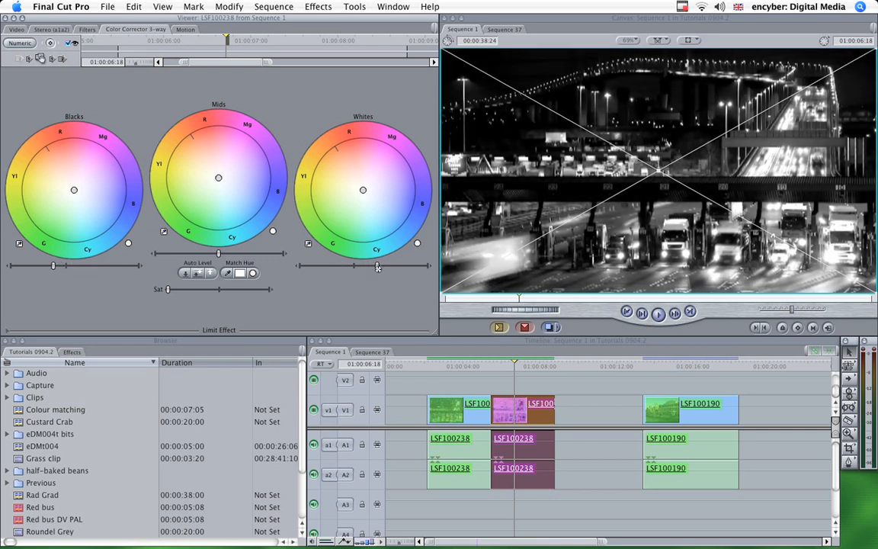
drag(377, 266, 402, 266)
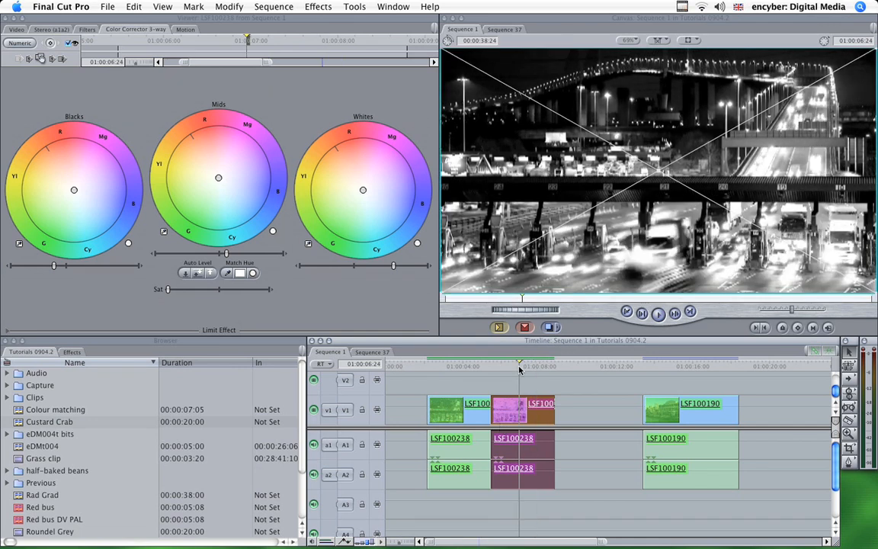
Move to a later frame of the copy and enable Show Excess Luma in the Canvas View pop-up
click(528, 365)
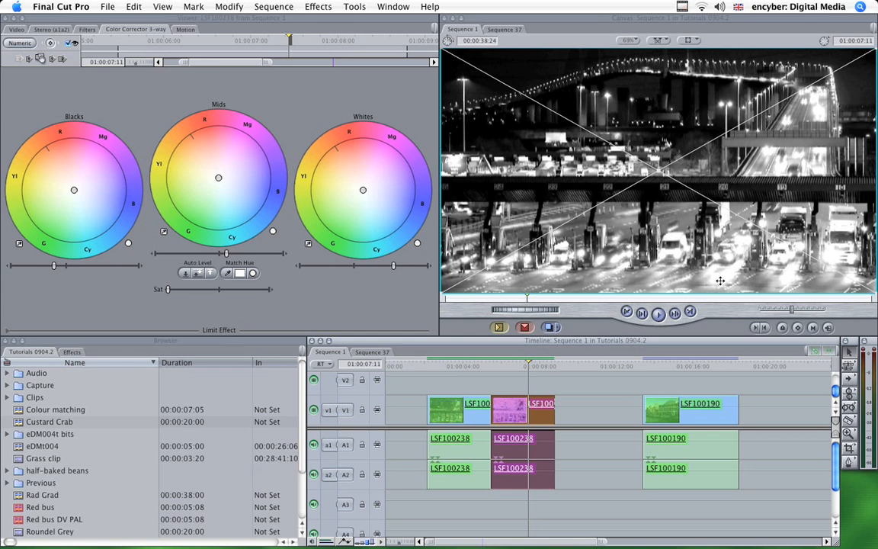
mouse_move(581, 54)
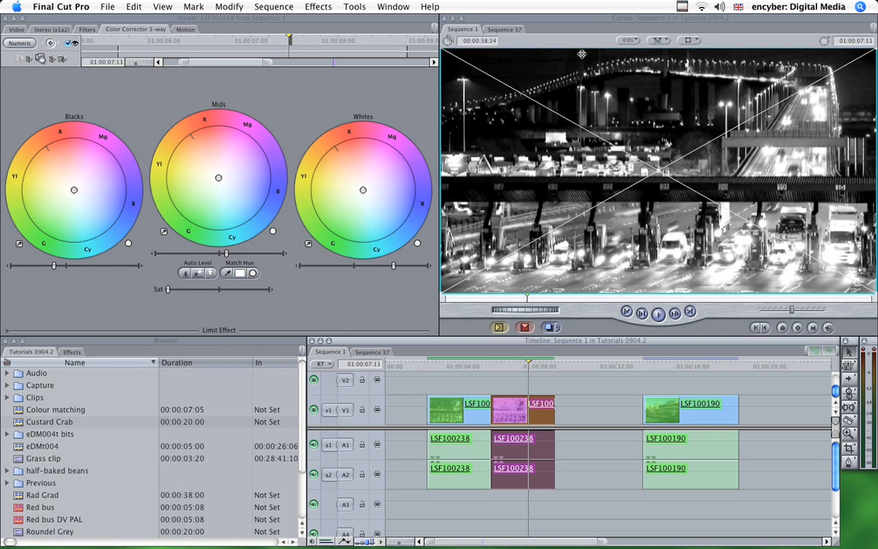
click(690, 40)
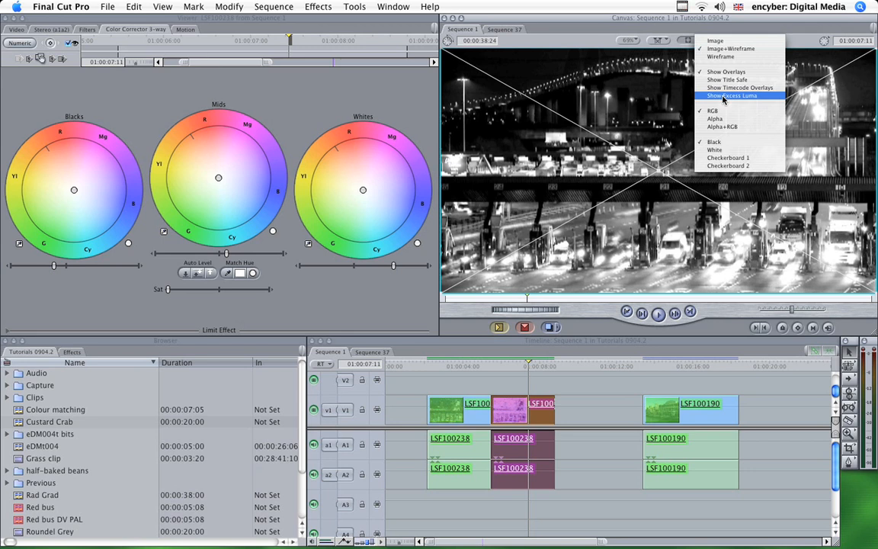
mouse_move(739, 95)
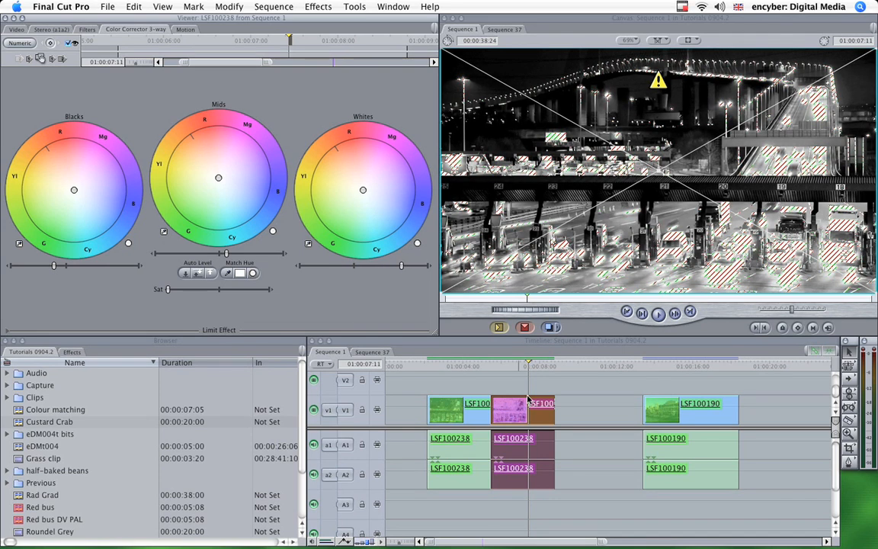
Turn off Show Excess Luma and open the Audio bin to add Jaracanda.aif under both clips
click(690, 41)
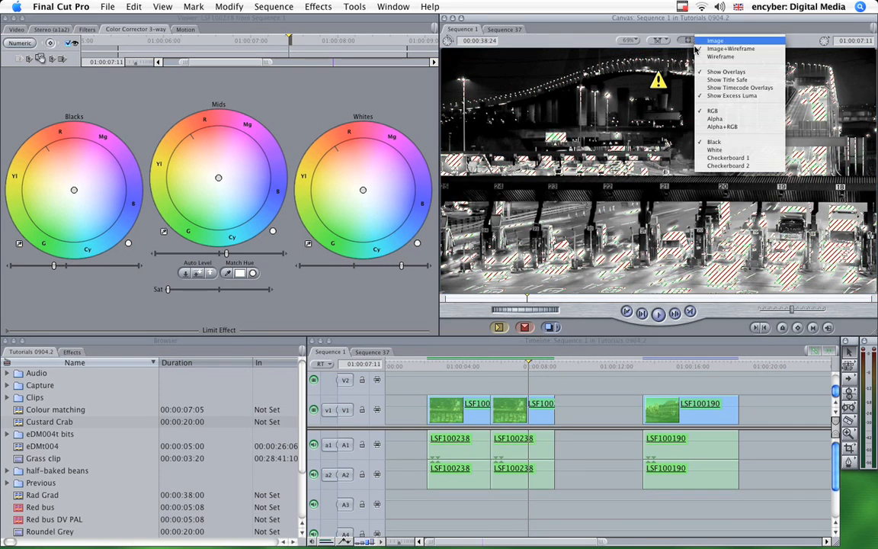
click(715, 40)
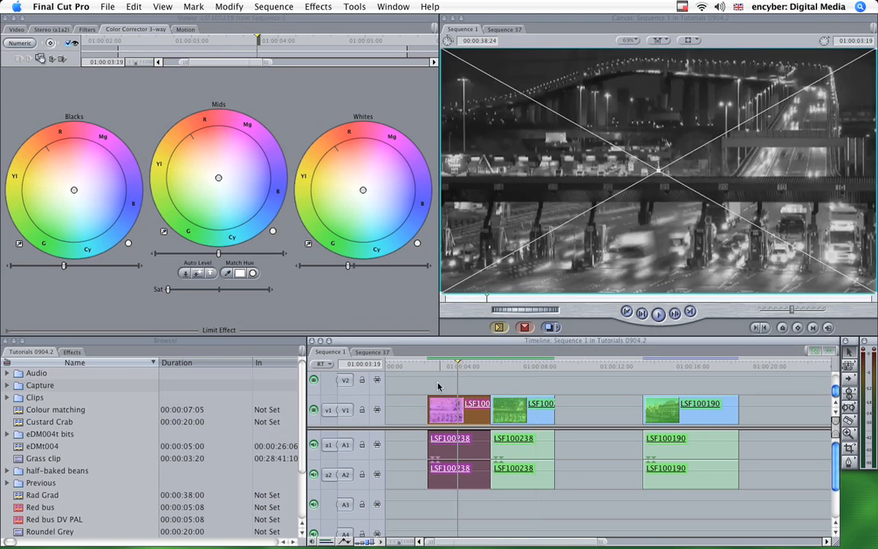
click(506, 365)
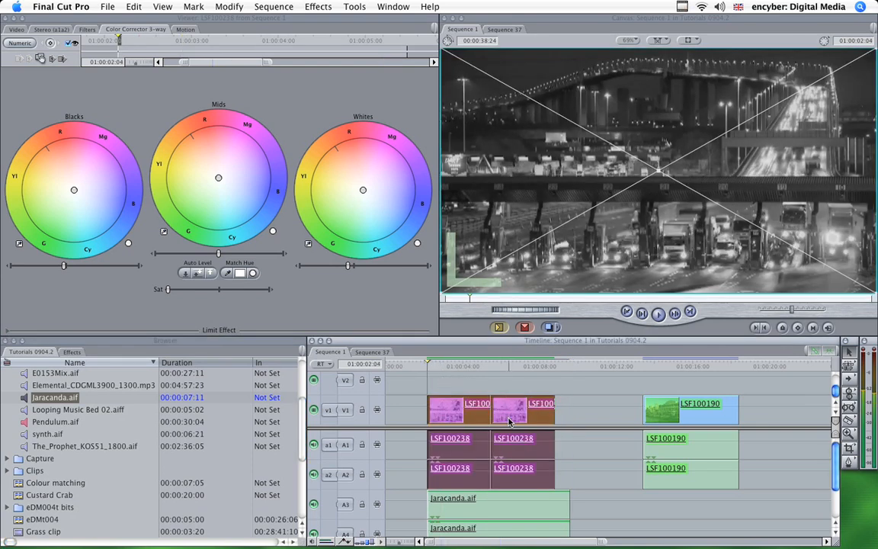
Load the second LSF100238 clip into the Viewer
click(273, 6)
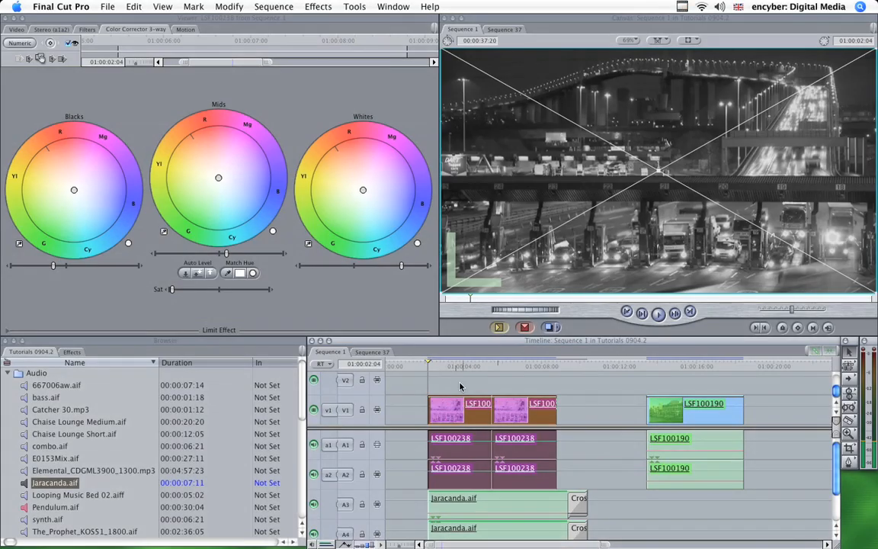
mouse_move(433, 385)
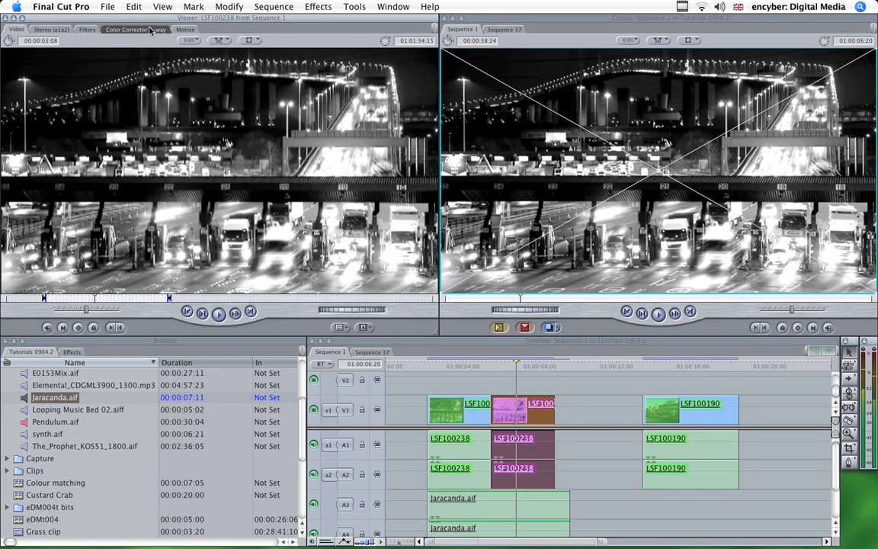
Shift the copy's Mids balance point toward yellow/red for a slight warm tint
click(135, 29)
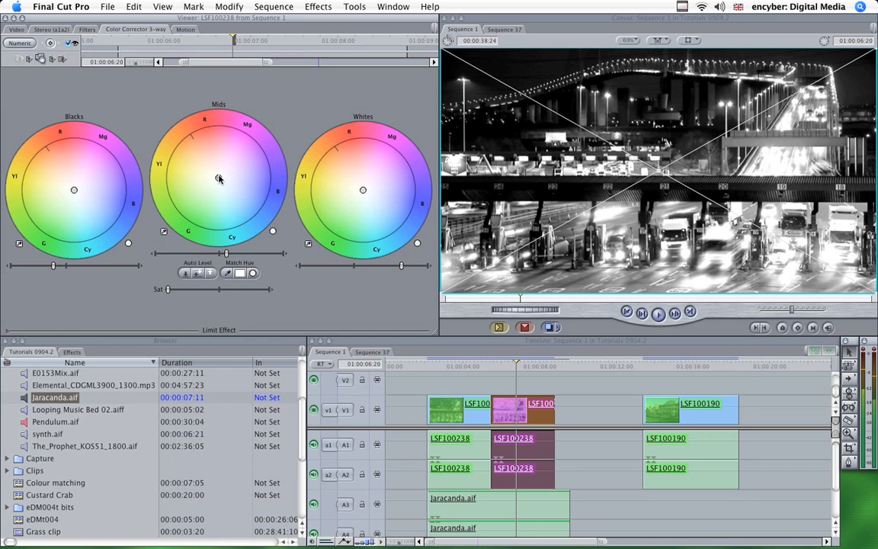
drag(219, 179, 192, 153)
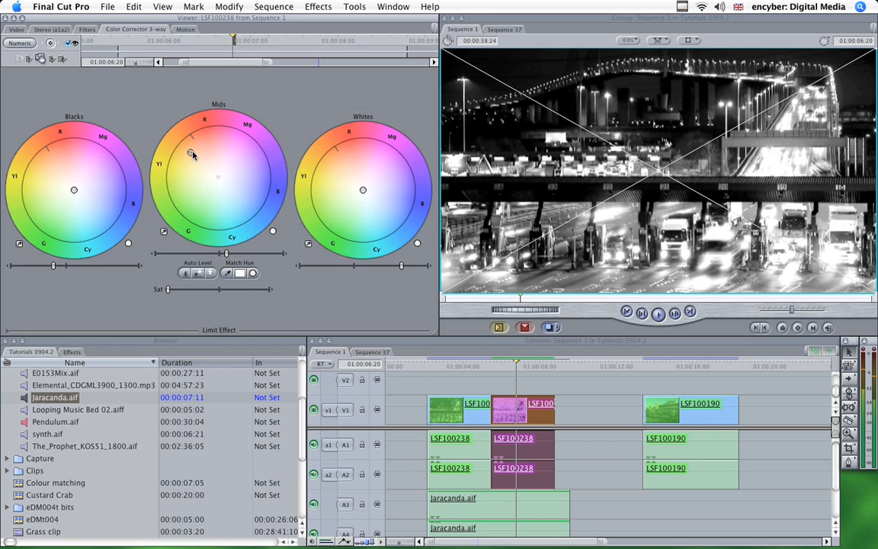
drag(192, 155, 183, 147)
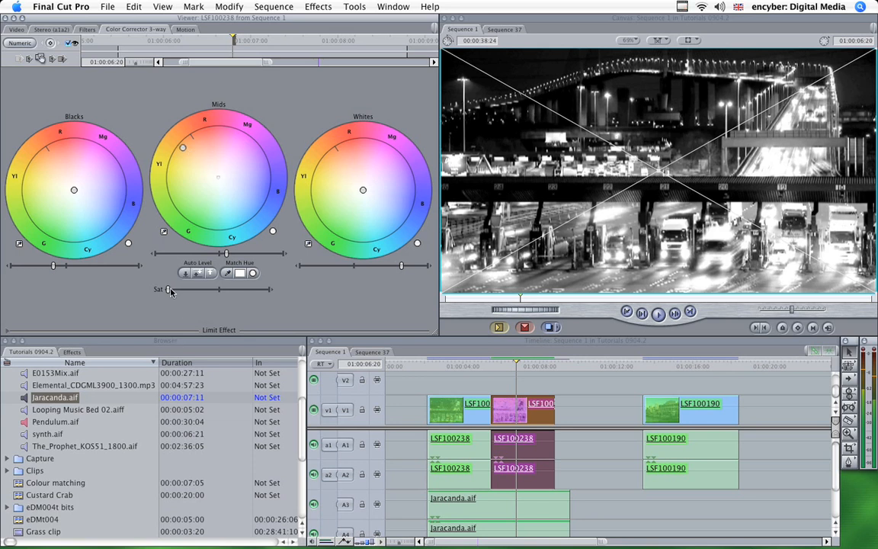